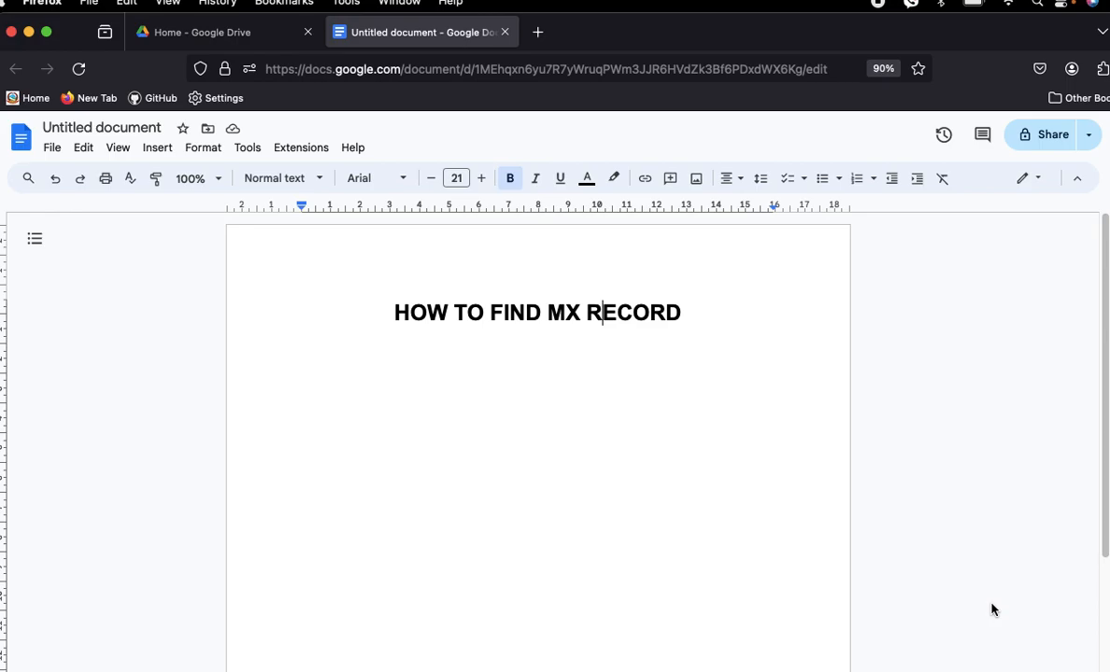
mouse_move(546, 74)
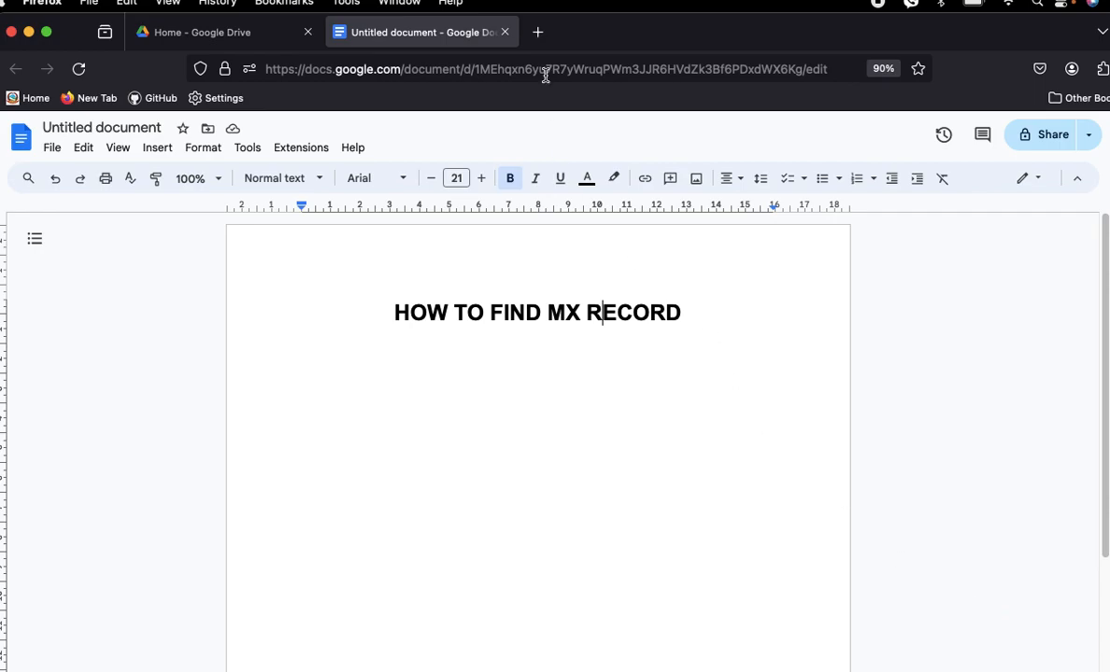
mouse_move(538, 32)
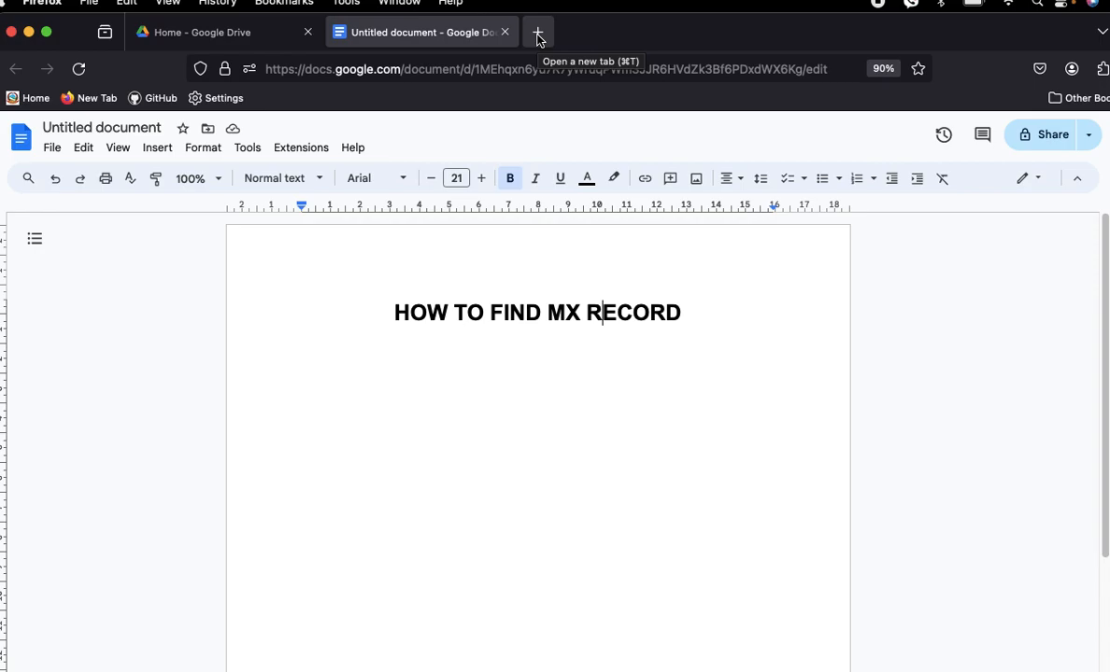
Open a new tab and go to the MxToolbox MX Lookup Tool page via the 'mxtoolbox' suggestion
left_click(538, 32)
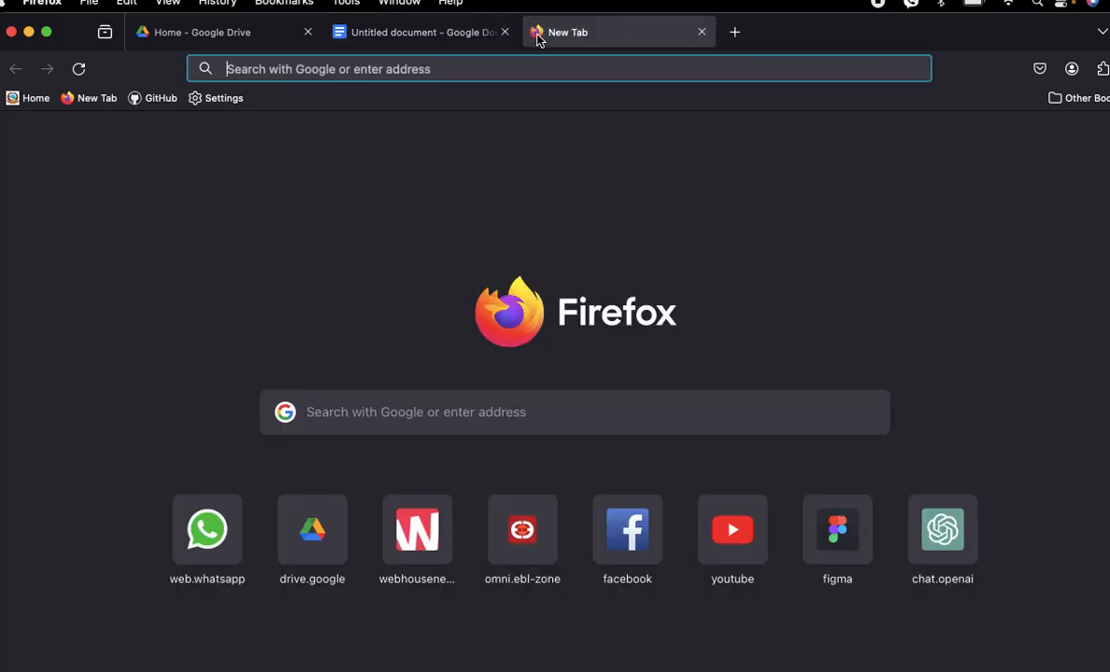
type("MXTOO")
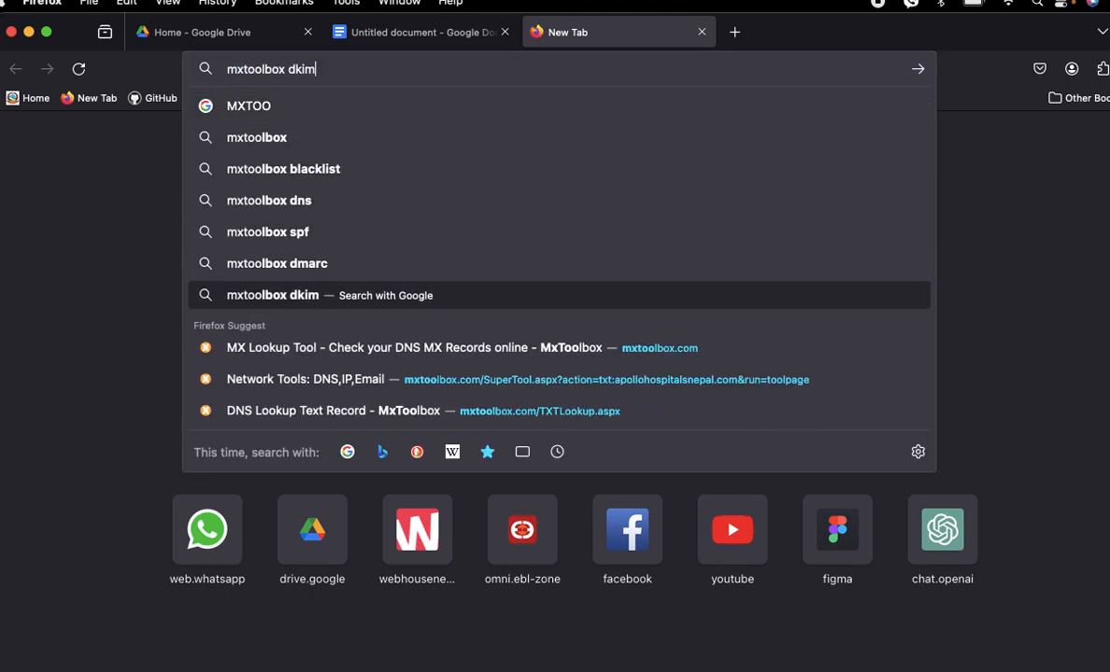
left_click(377, 347)
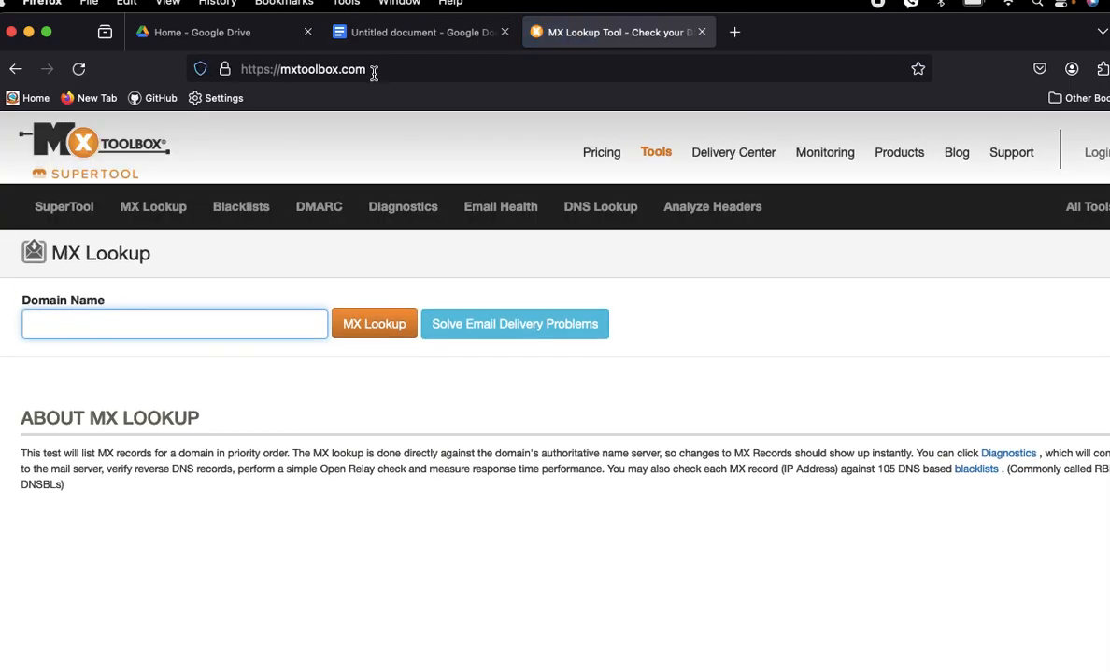
left_click(174, 323)
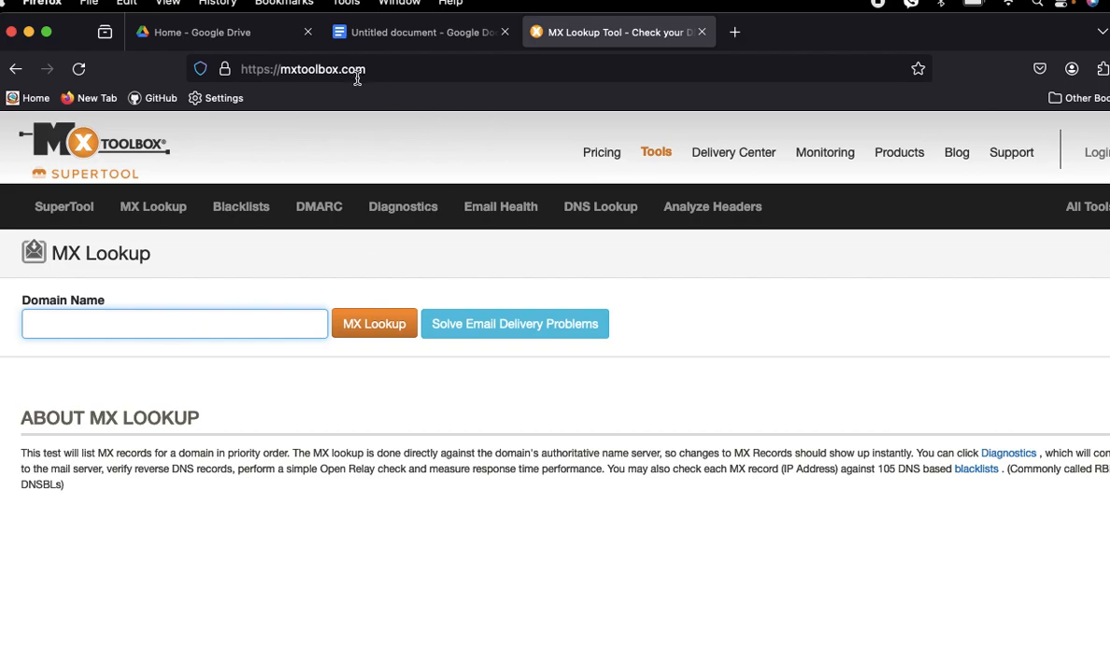
left_click(174, 323)
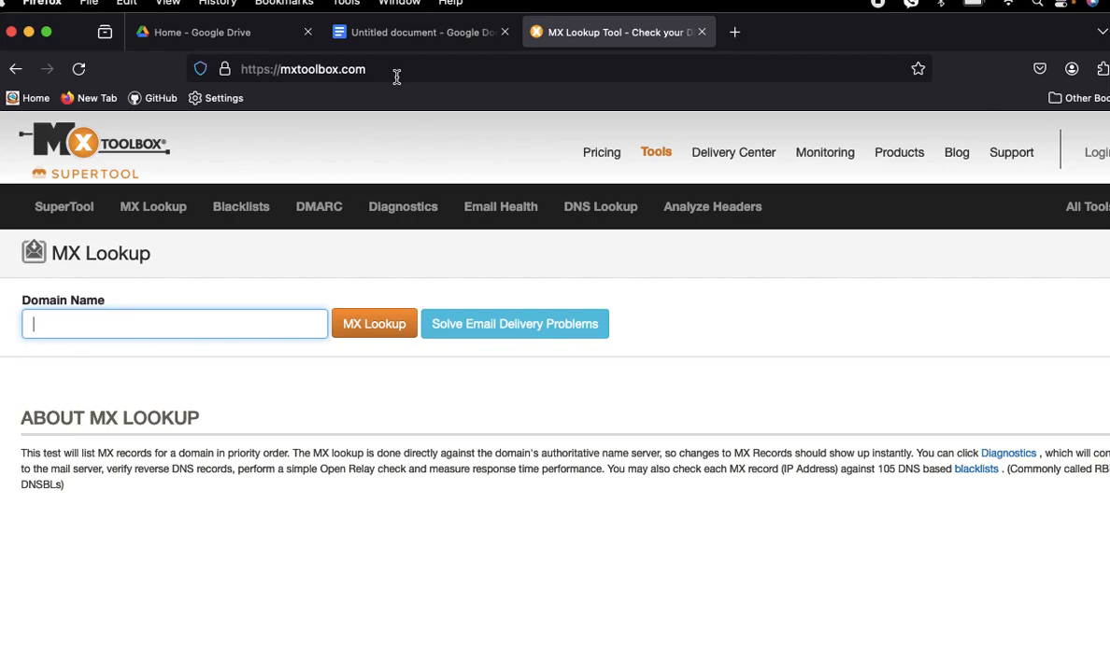
mouse_move(235, 400)
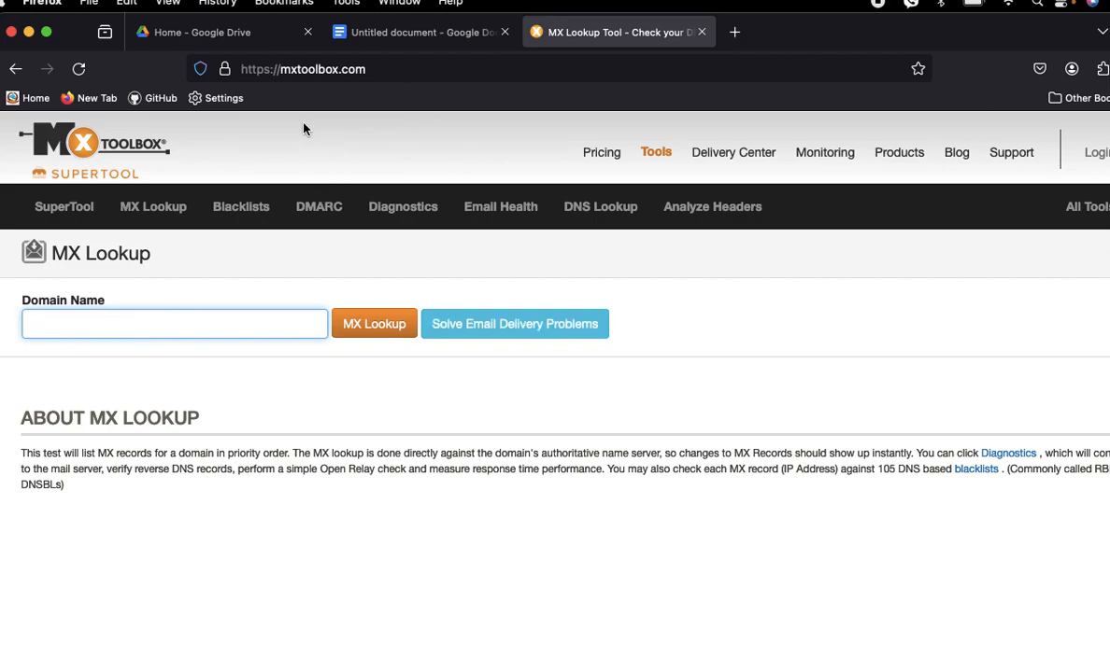
mouse_move(329, 69)
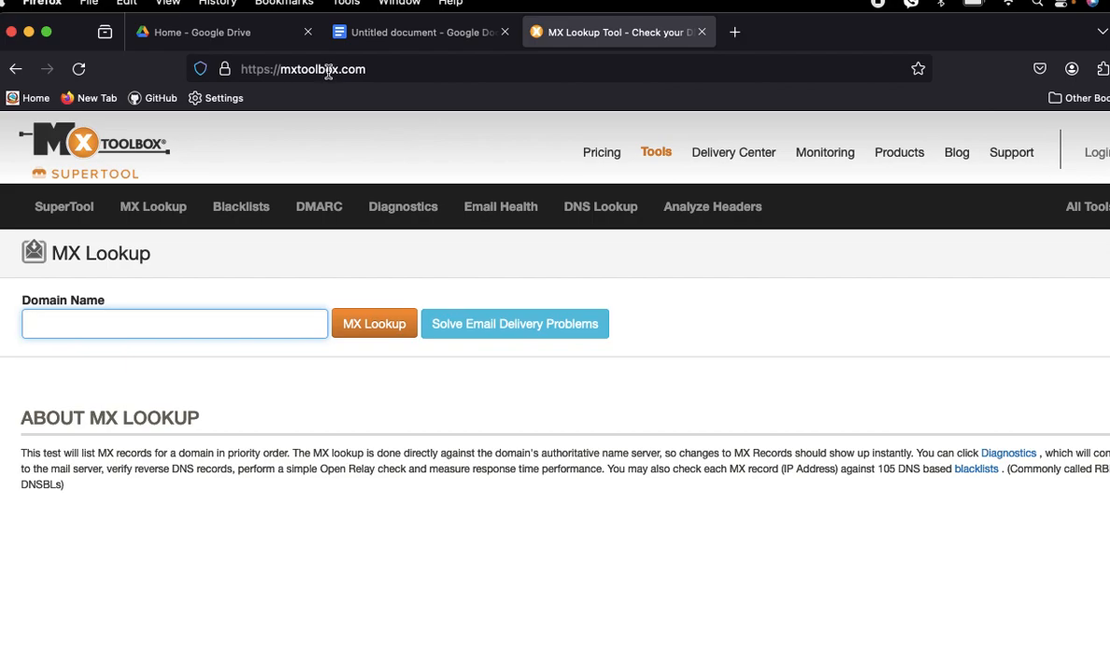
left_click(174, 323)
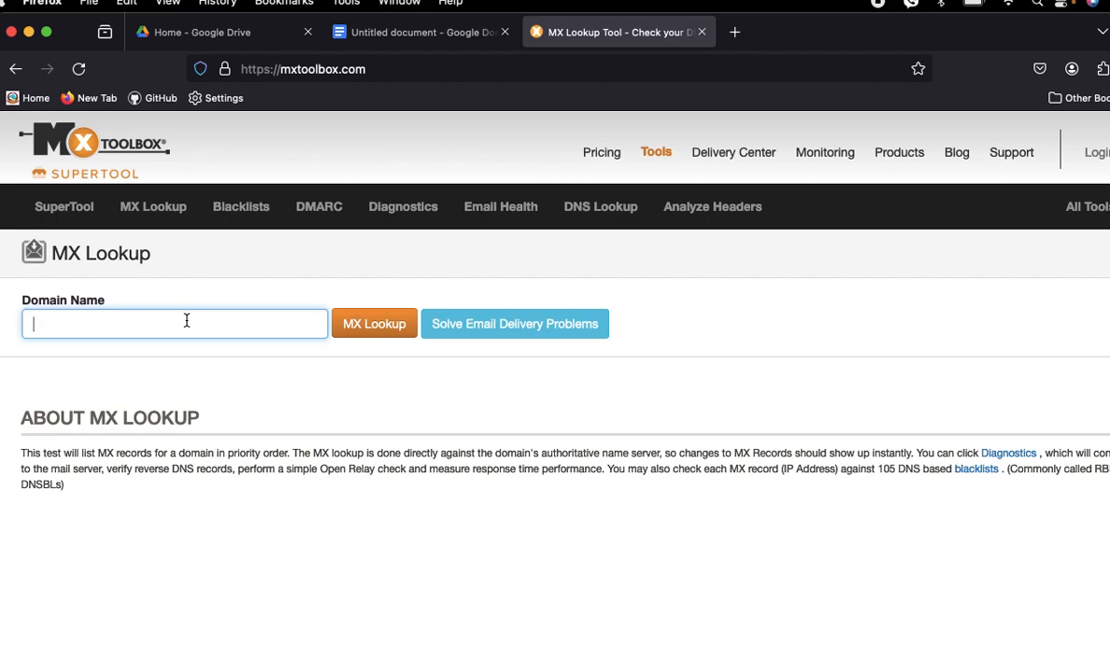
Run an MX lookup for webhousenepal.com and review its Google mail server records with IPs and TTLs
type("WEBHOUSENEPAL.COM")
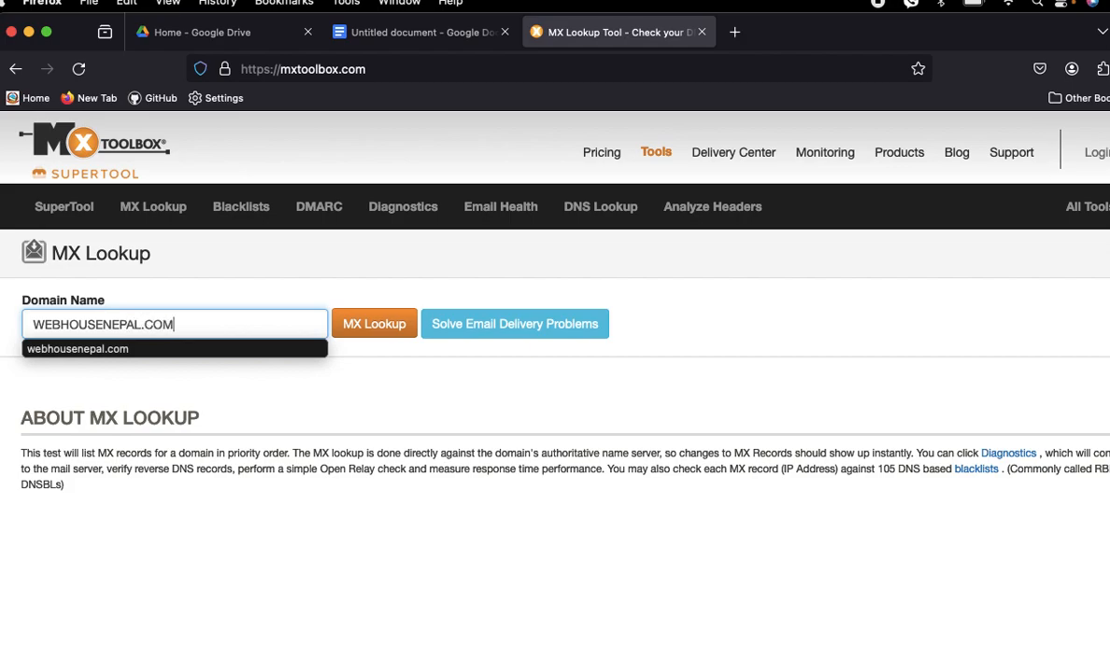
left_click(374, 325)
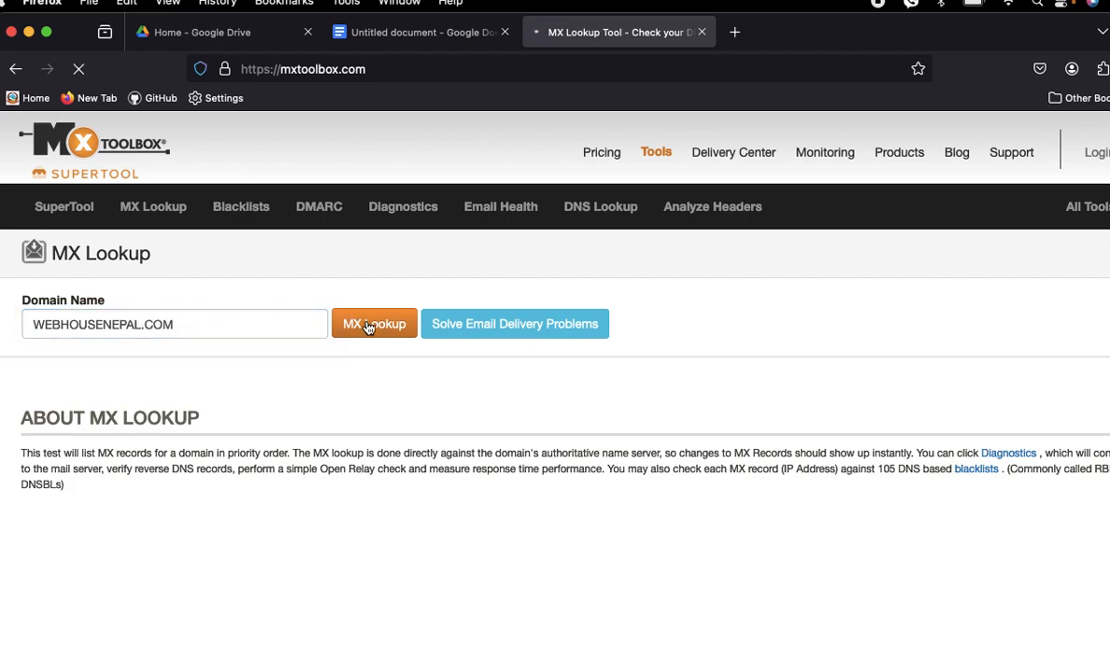
left_click(374, 323)
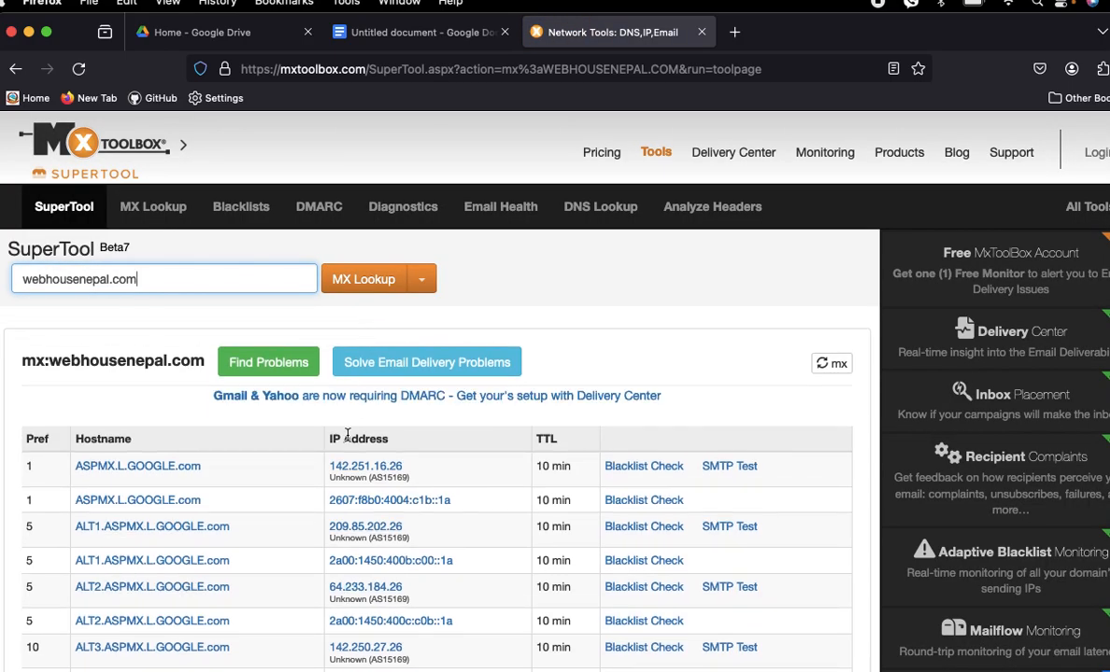
scroll("down", 3)
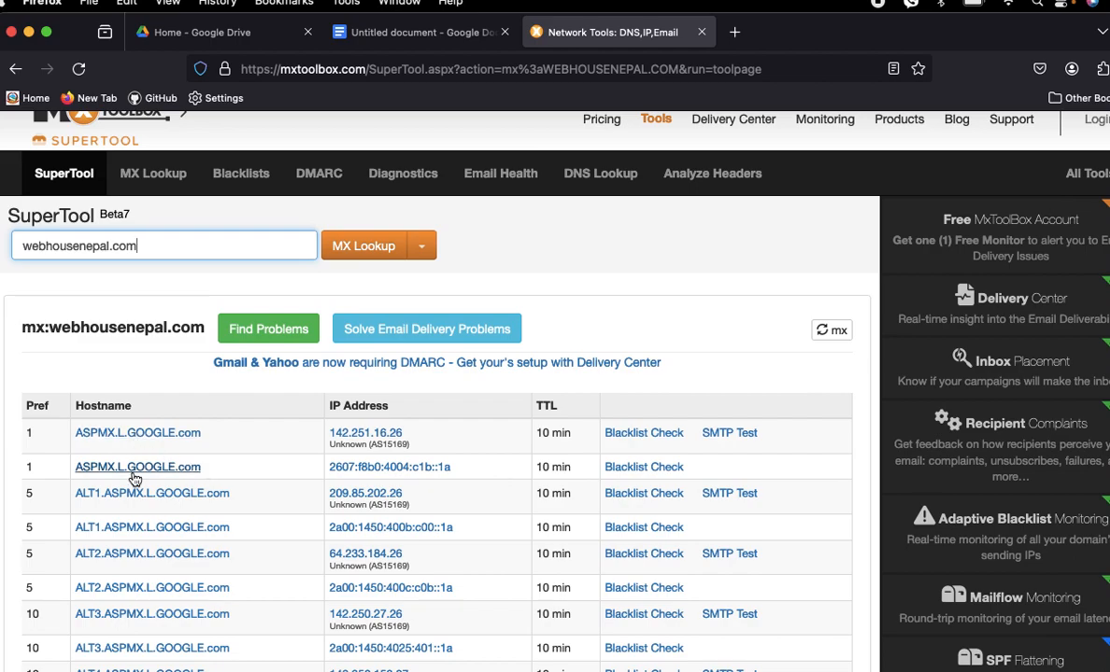
scroll("down", 3)
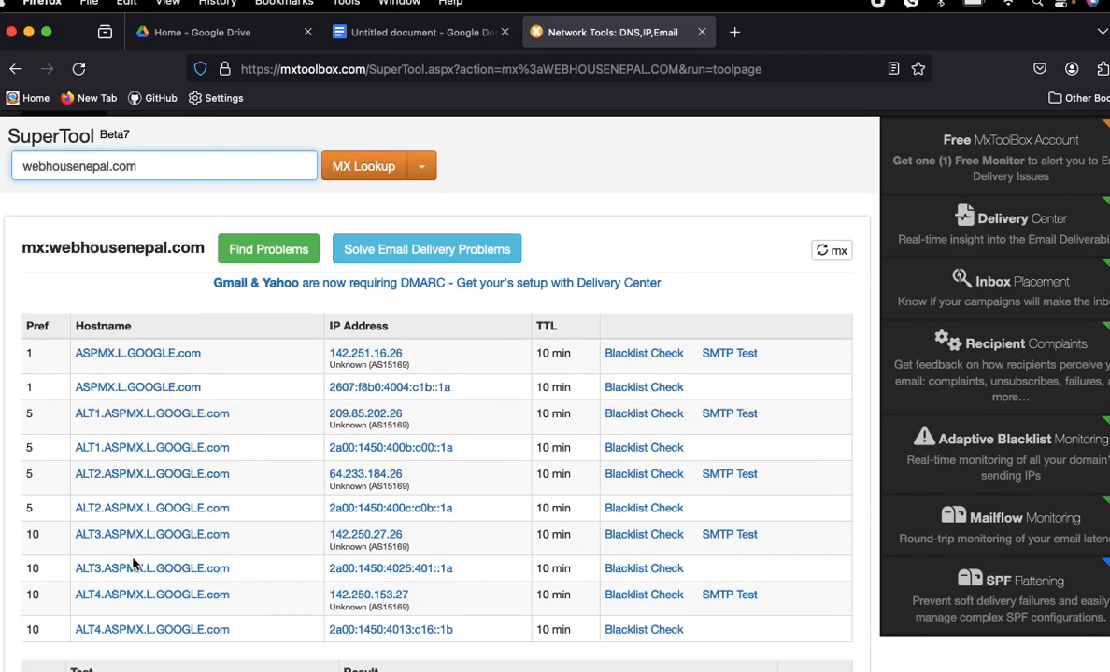
scroll("down", 3)
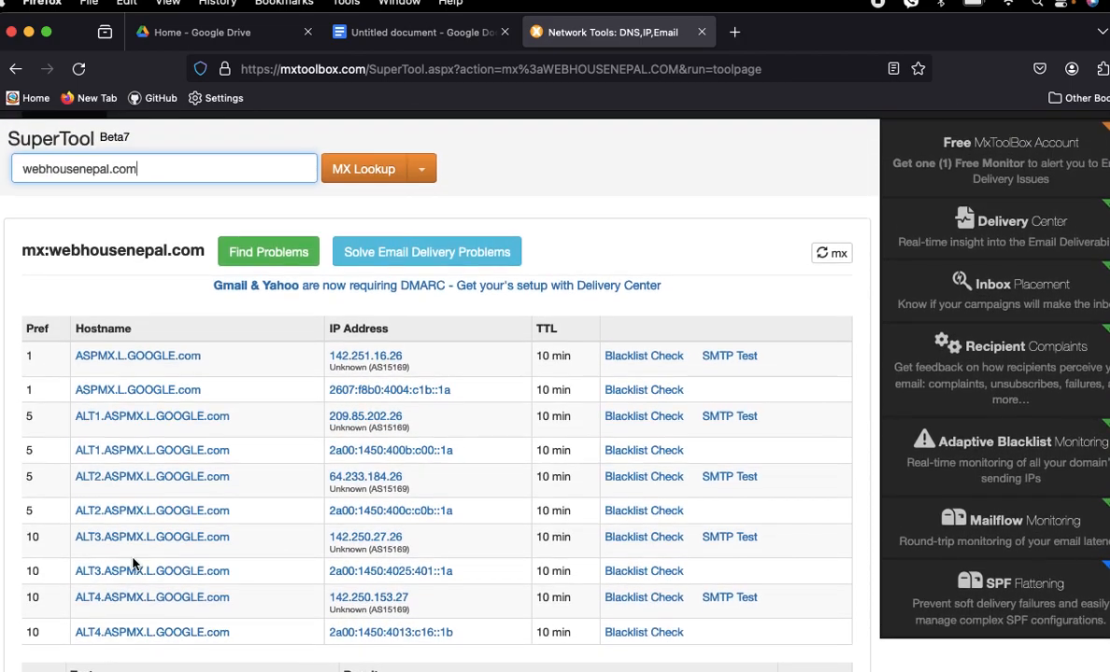
mouse_move(152, 450)
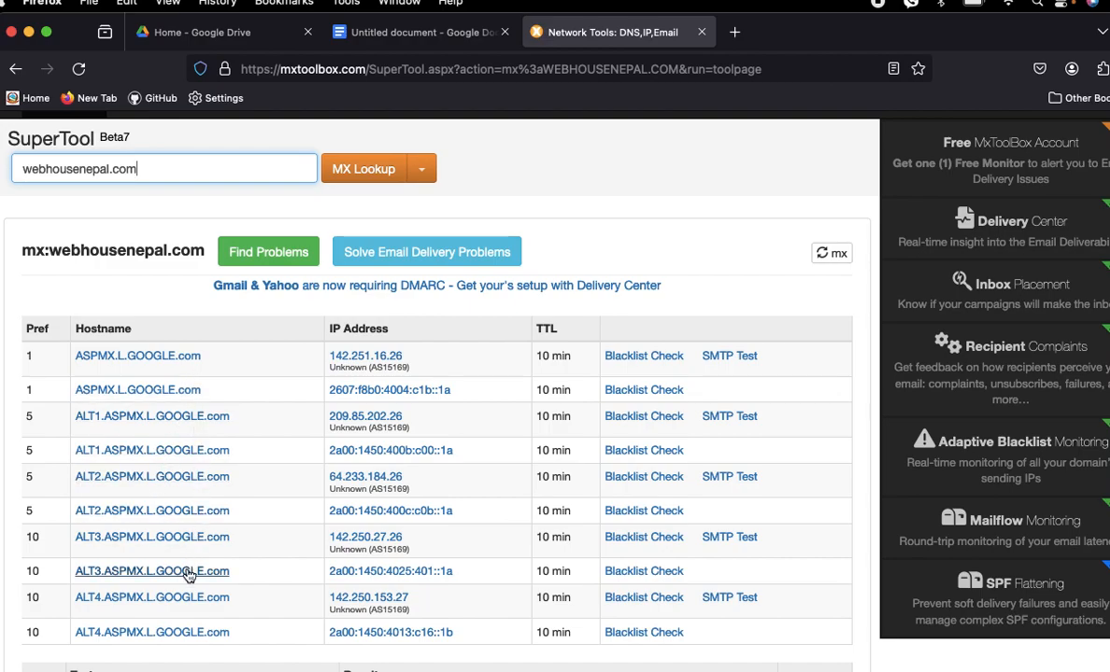
mouse_move(303, 560)
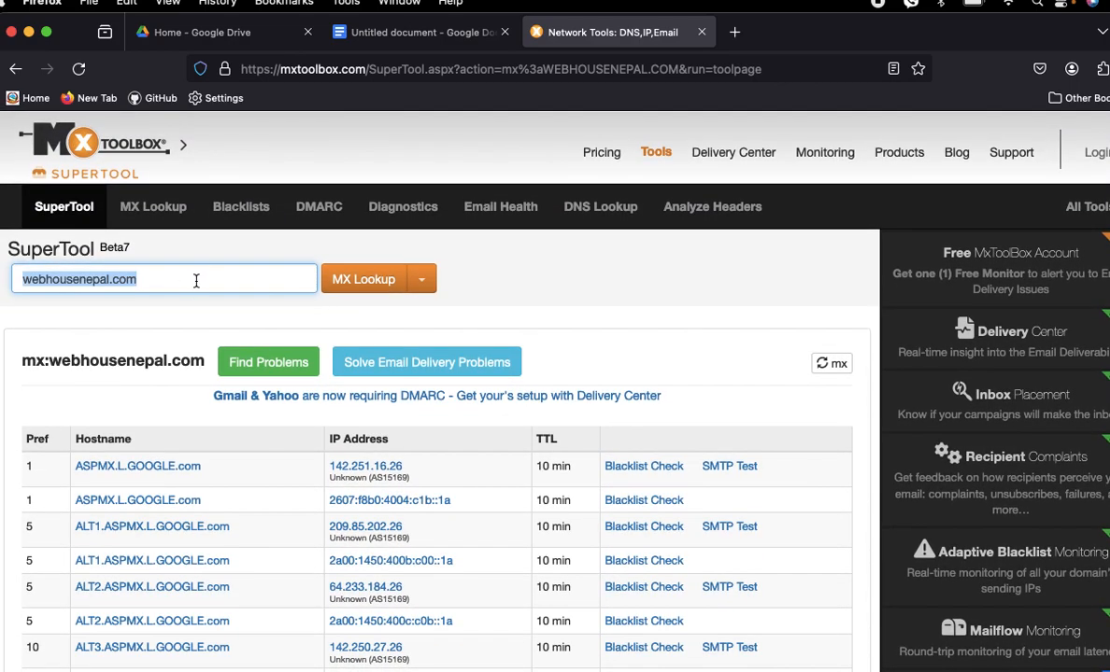
Run an MX lookup for howandways.com and review its single MX record and DMARC findings
type("howandways.com")
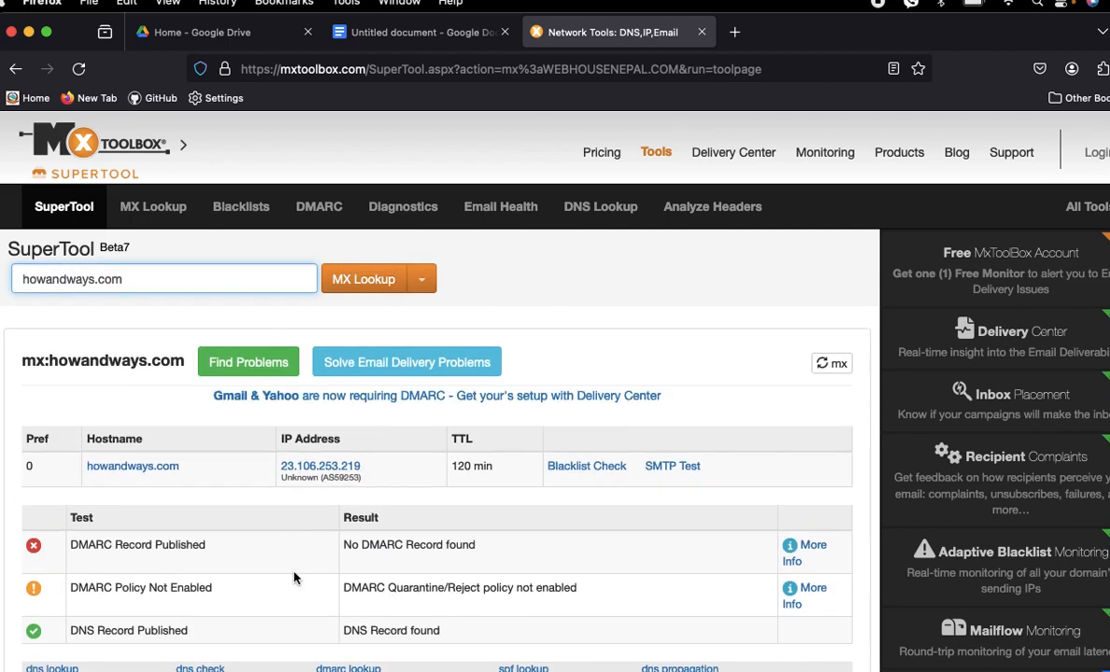
scroll("down", 3)
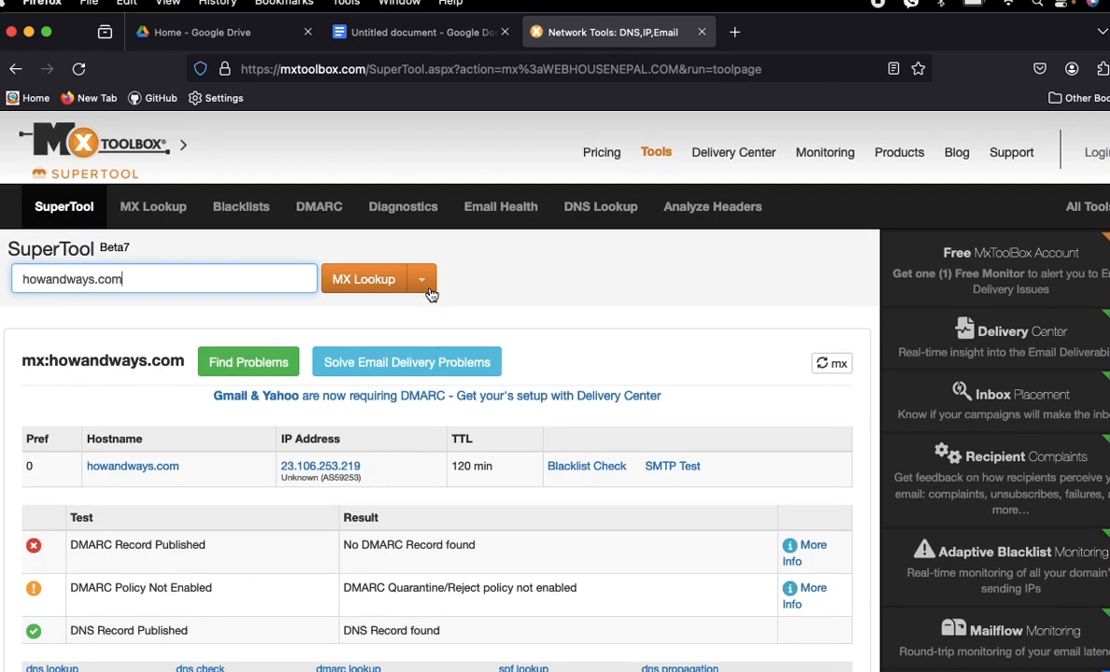
left_click(422, 280)
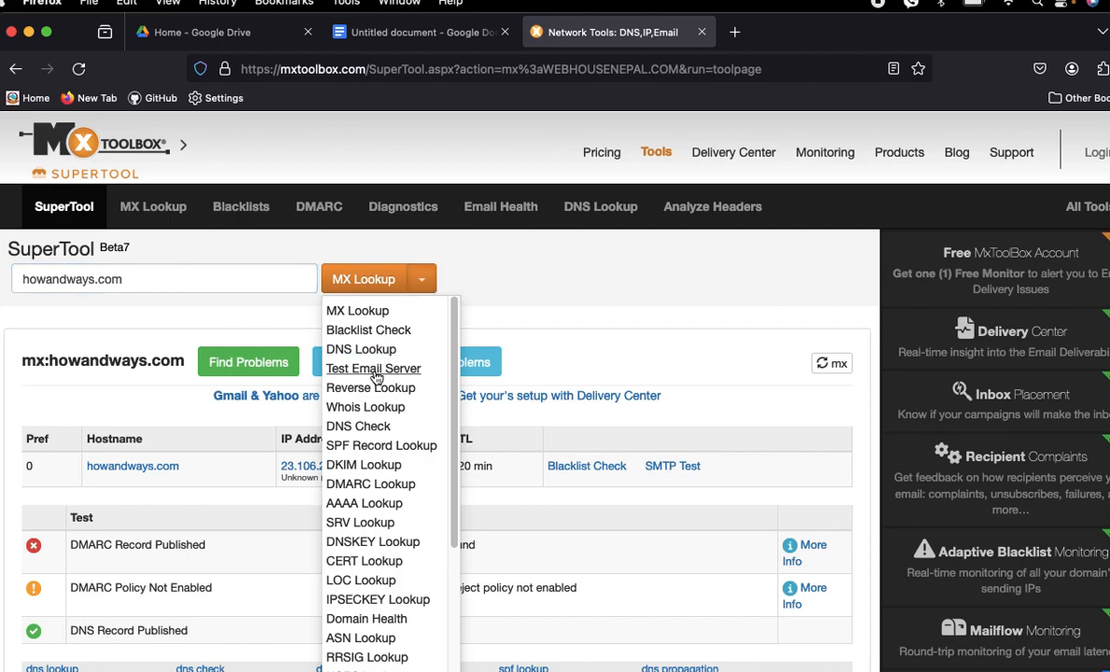
mouse_move(370, 450)
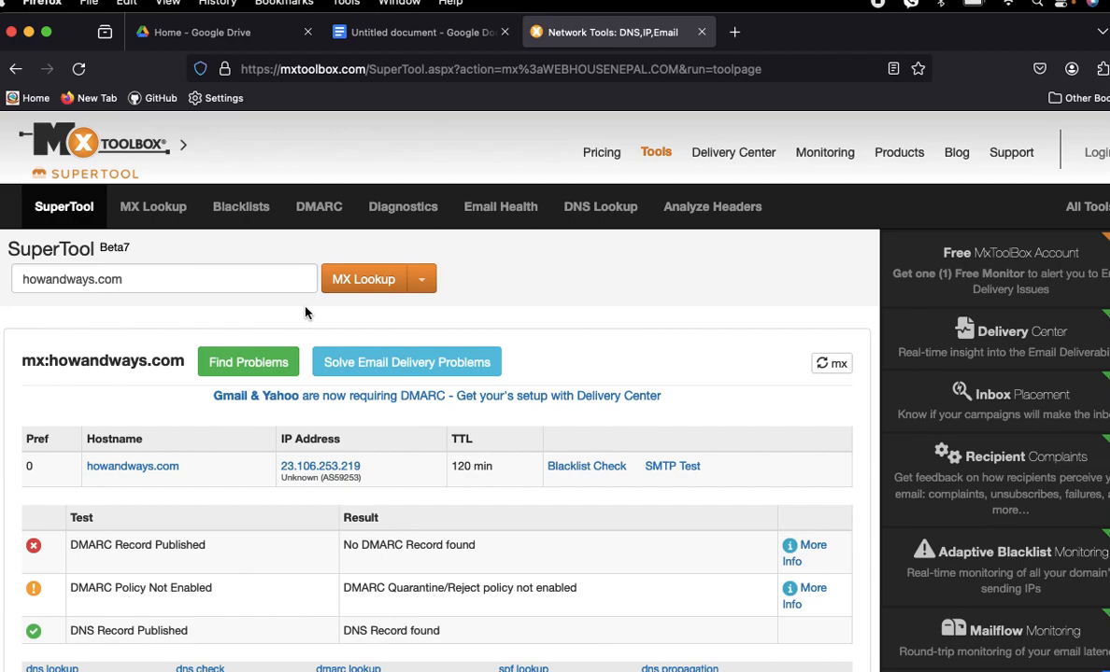
mouse_move(247, 288)
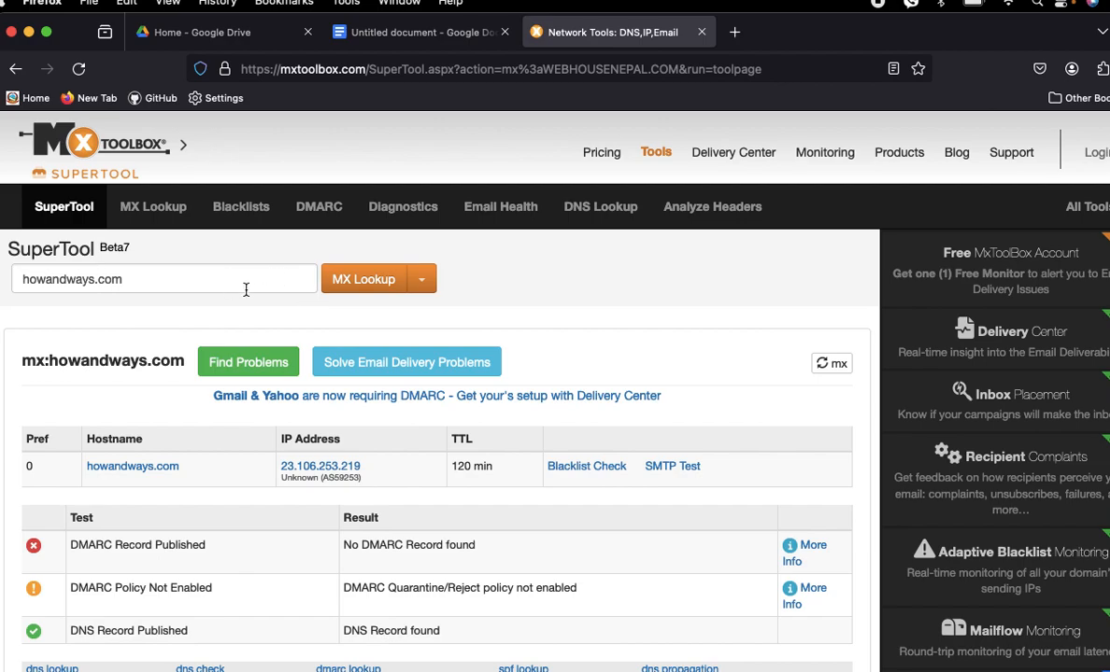
mouse_move(265, 314)
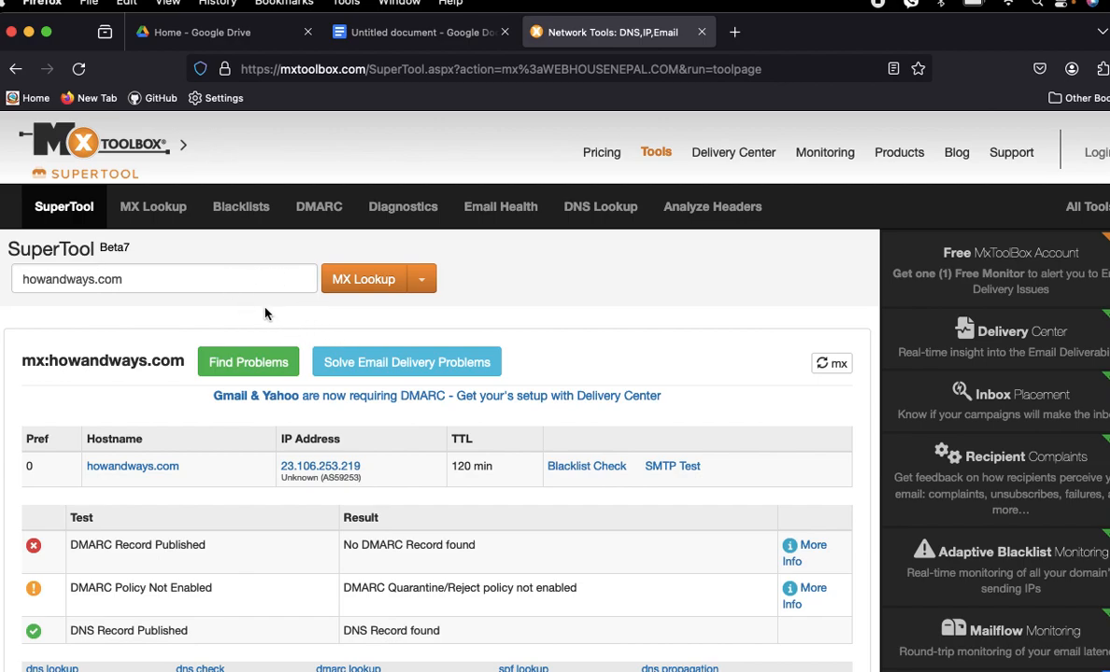
mouse_move(344, 328)
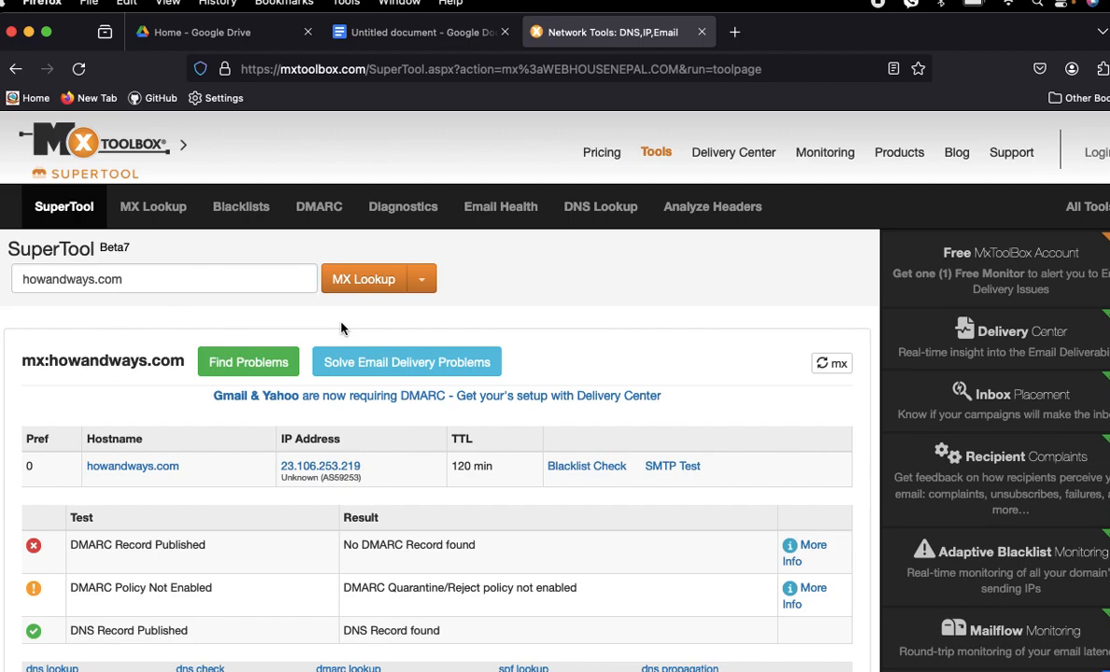